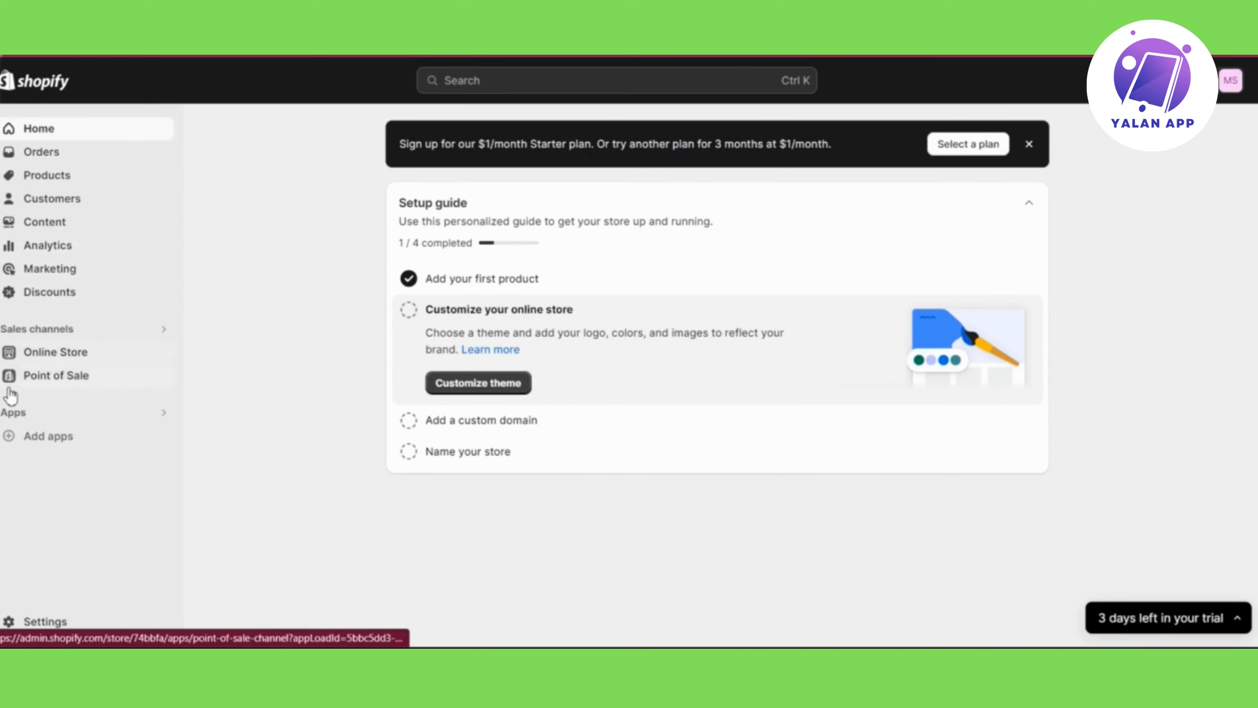
Navigate from the admin sidebar through Settings to the Languages page
left_click(48, 436)
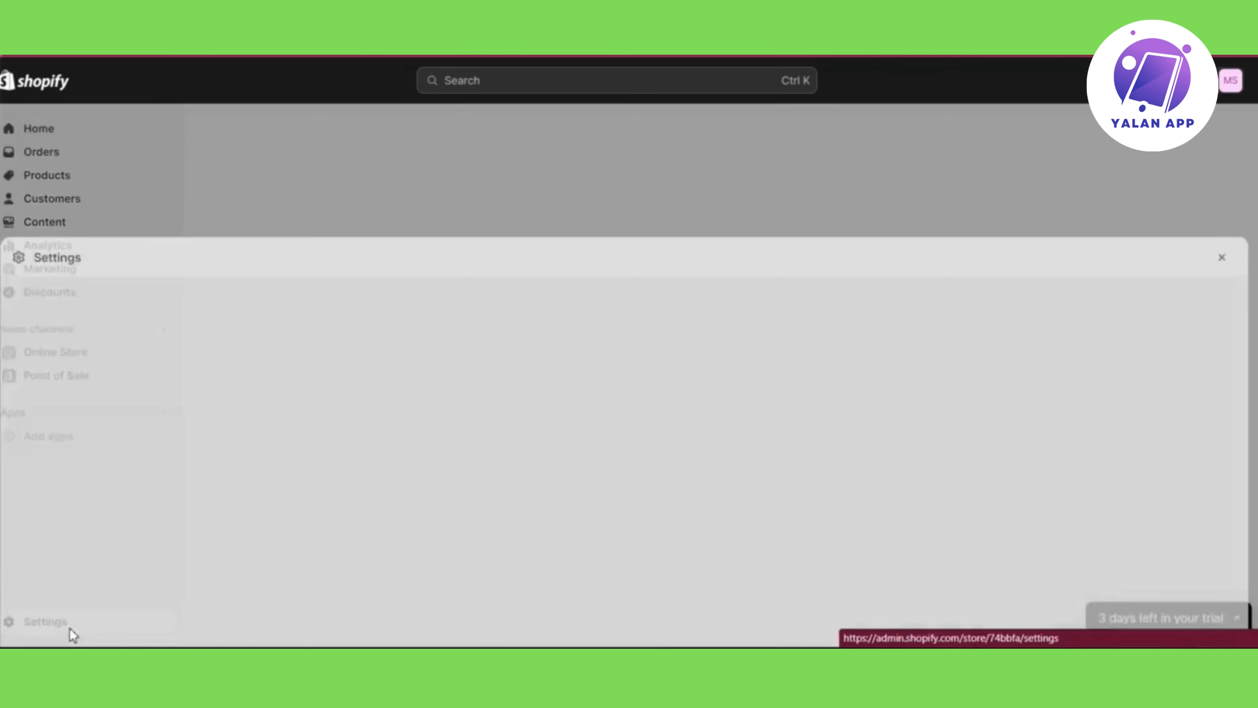
left_click(44, 622)
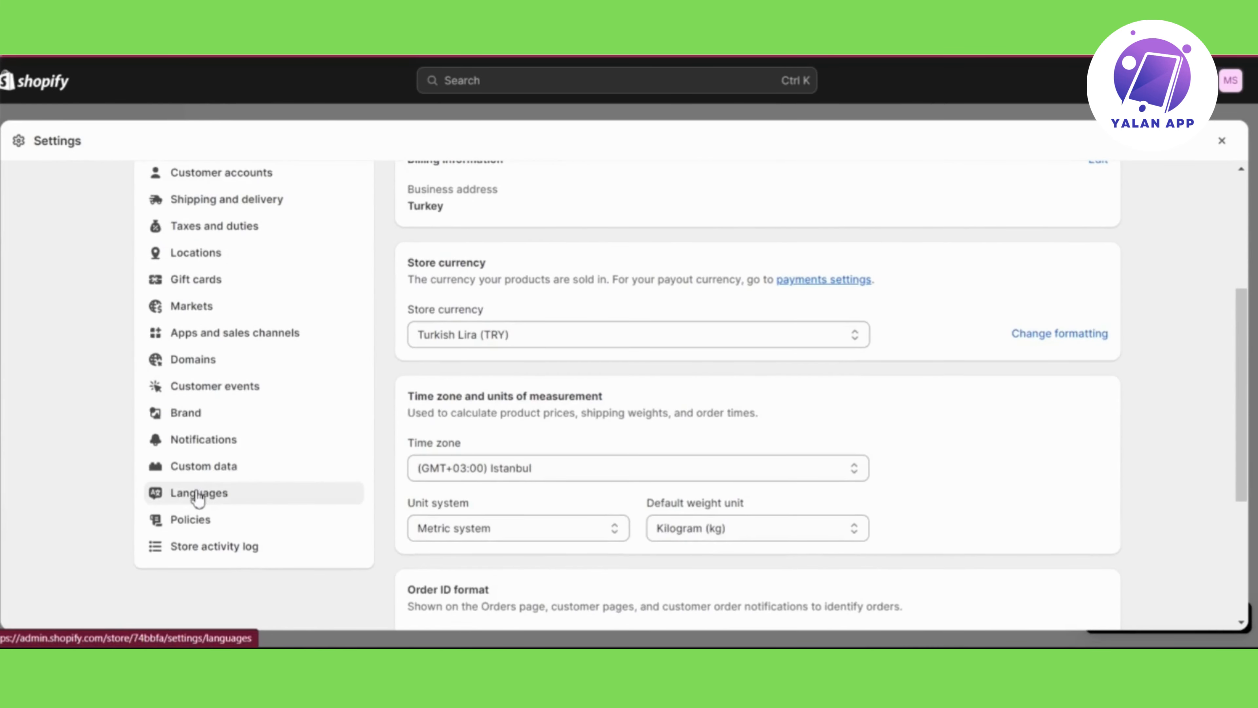
left_click(197, 492)
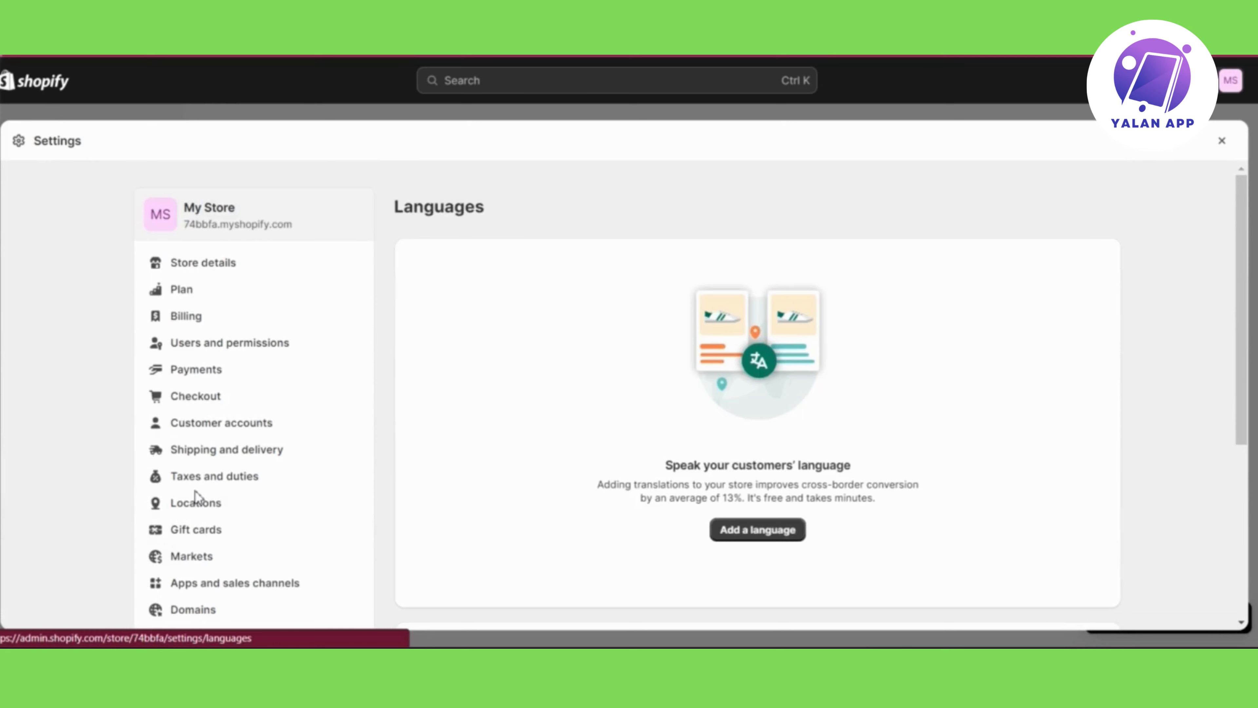
mouse_move(737, 503)
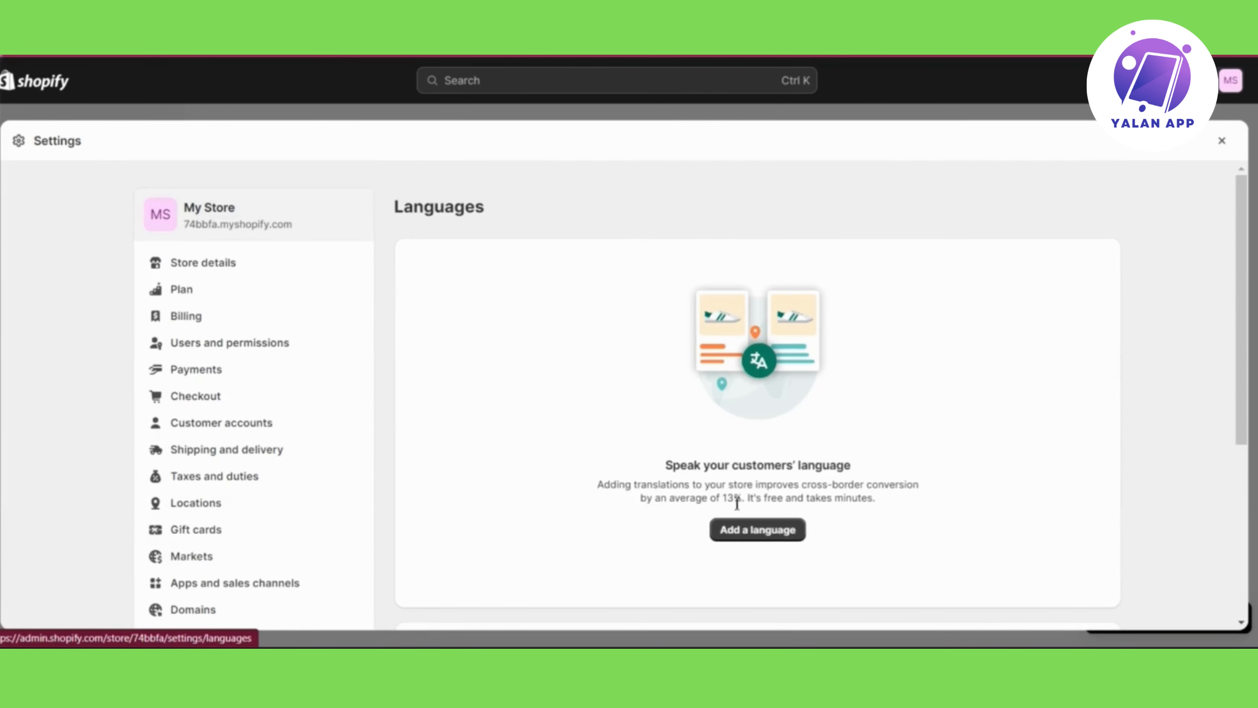
Add Arabic from the language list so it appears as an unpublished store language
left_click(757, 530)
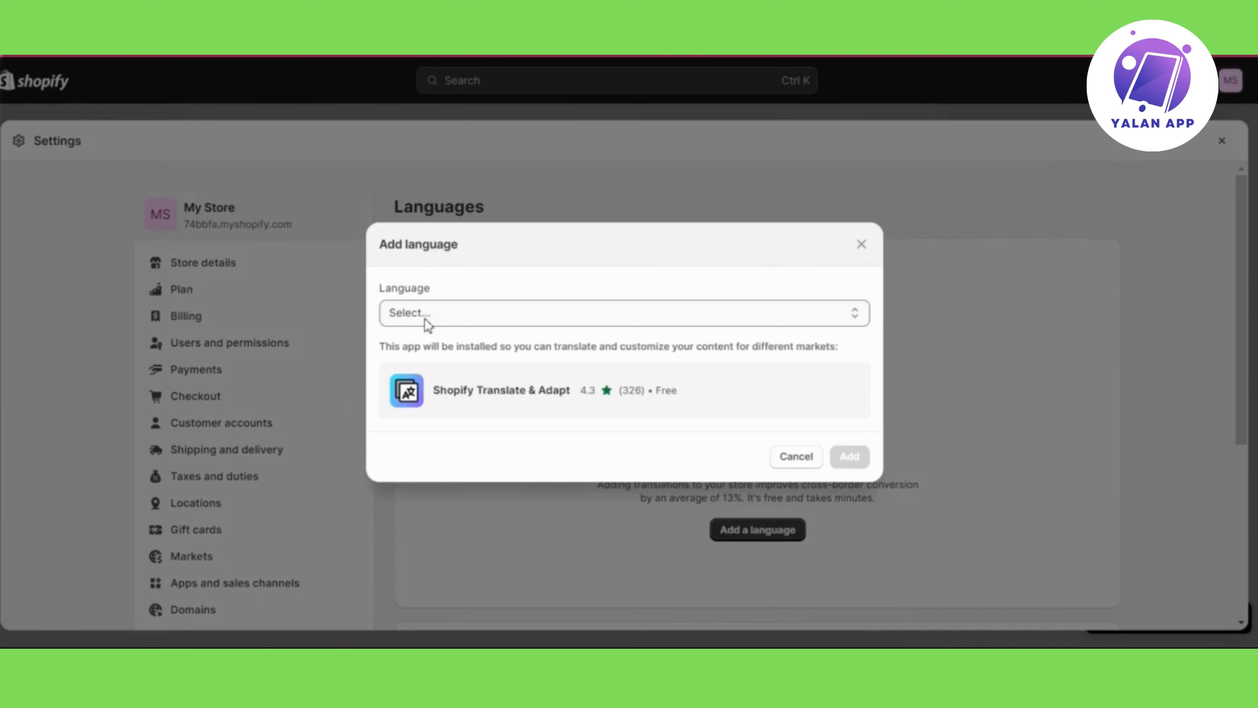
left_click(622, 314)
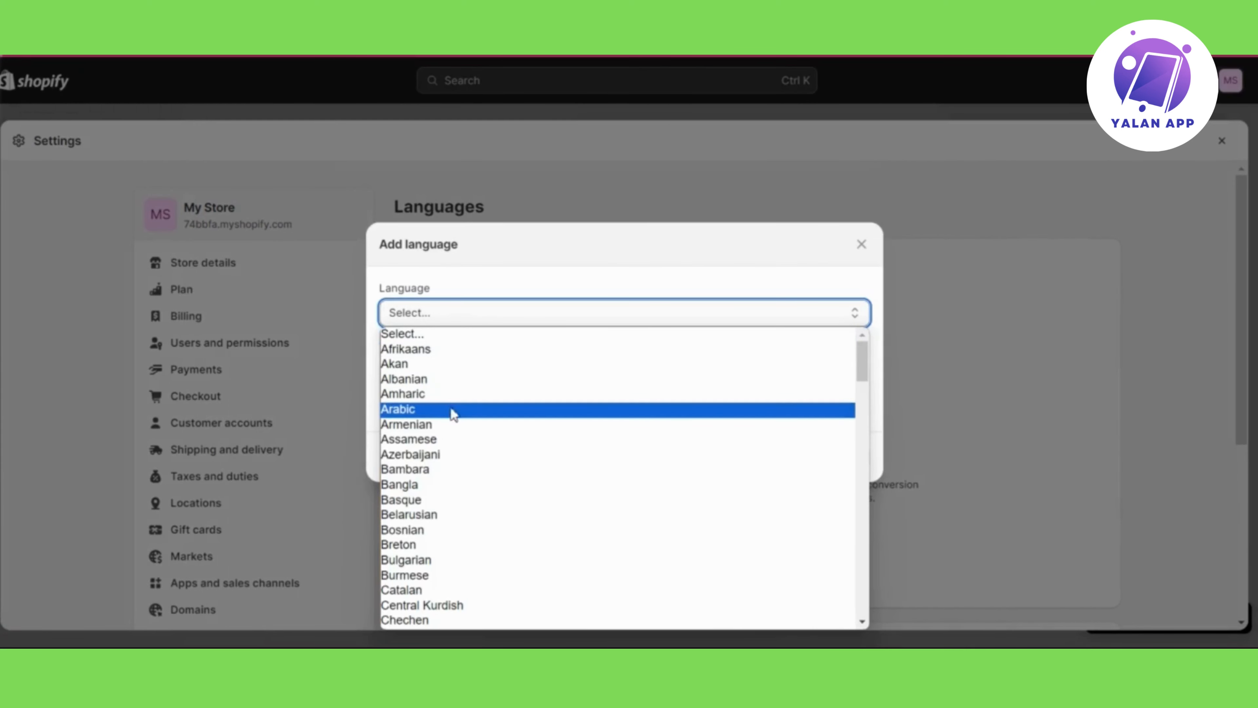
mouse_move(439, 414)
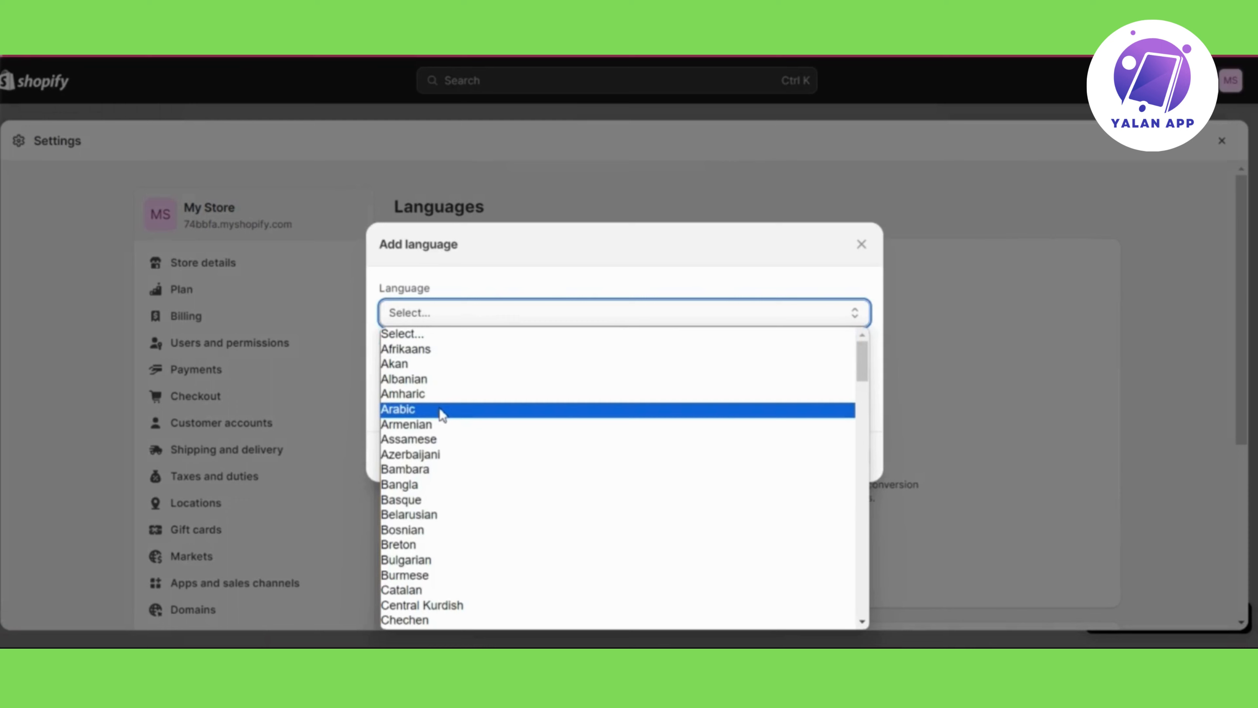
left_click(398, 408)
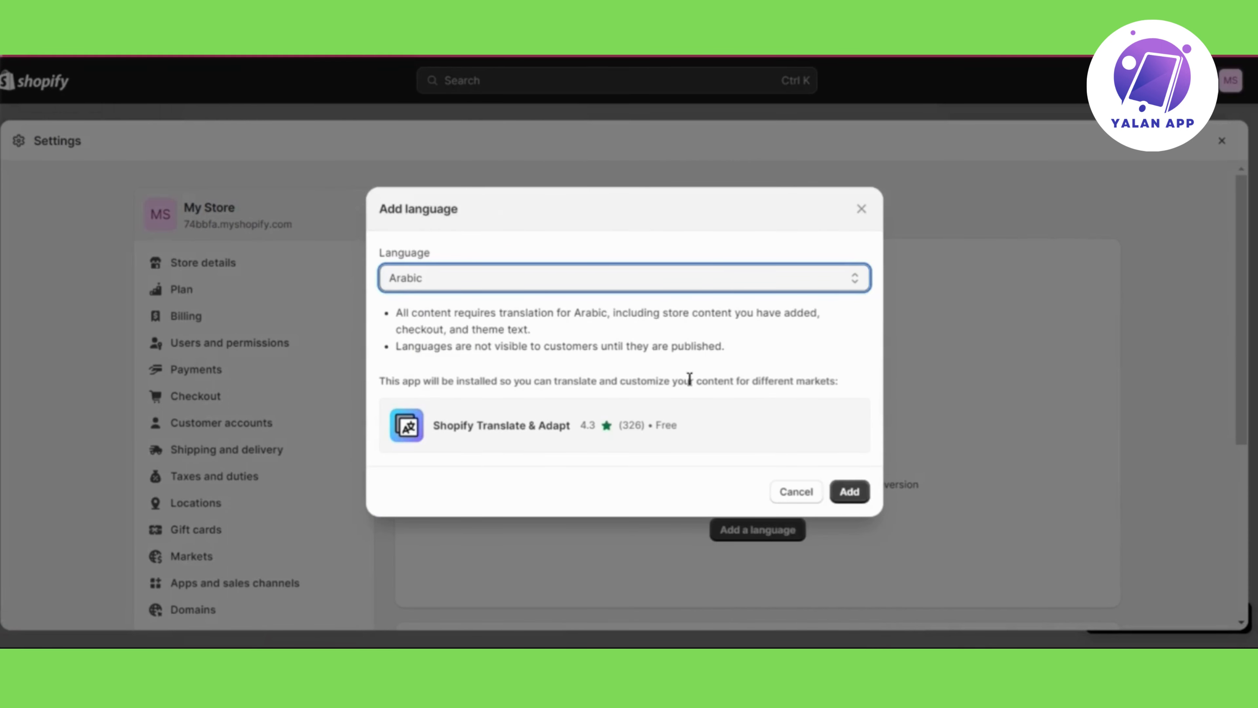
left_click(848, 491)
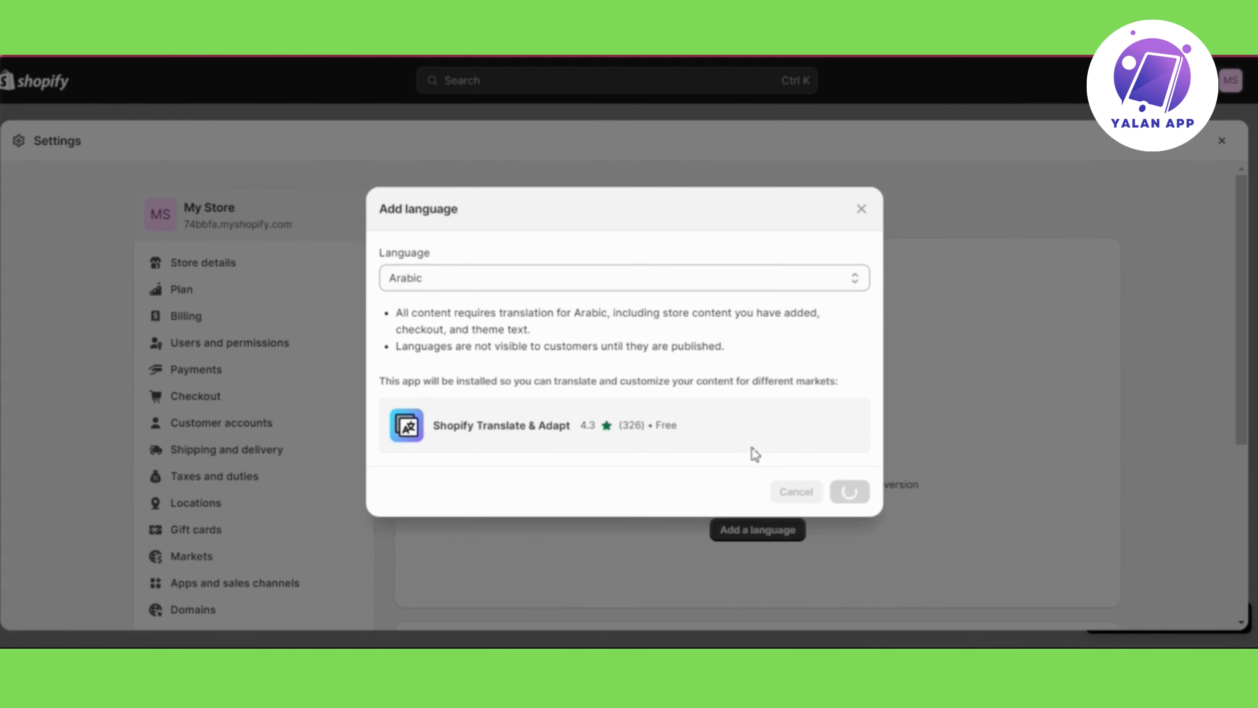
left_click(848, 491)
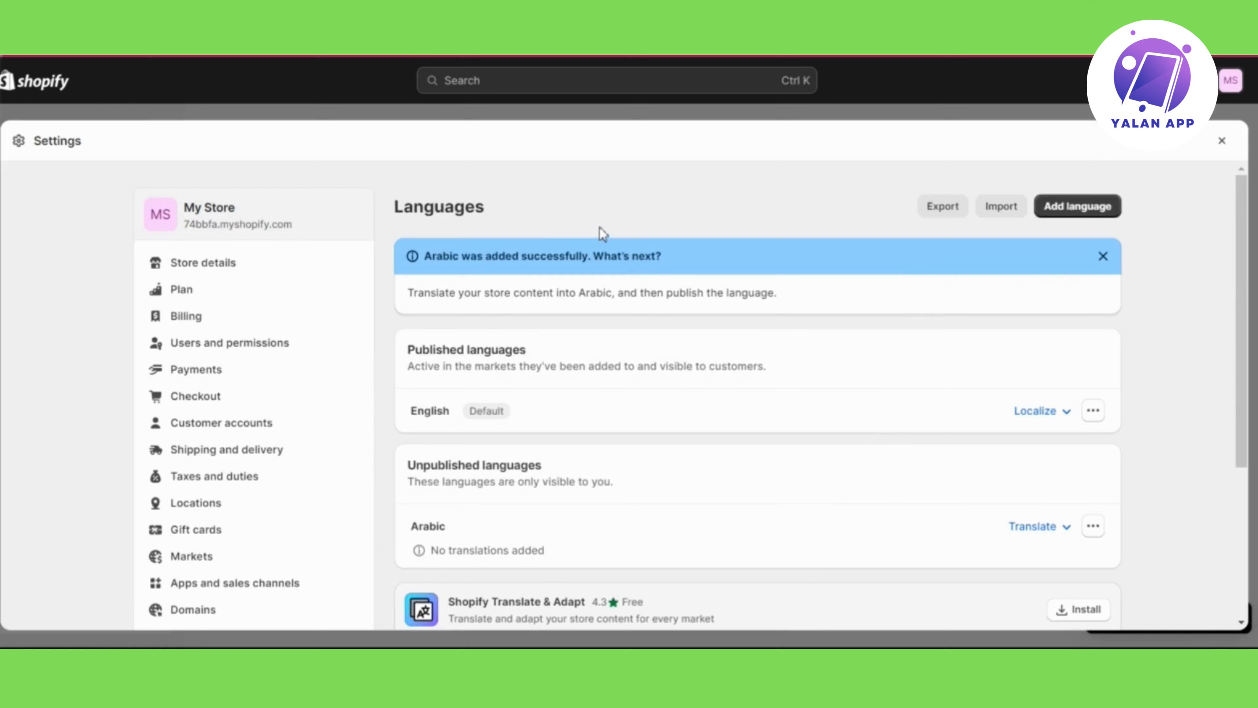
mouse_move(598, 490)
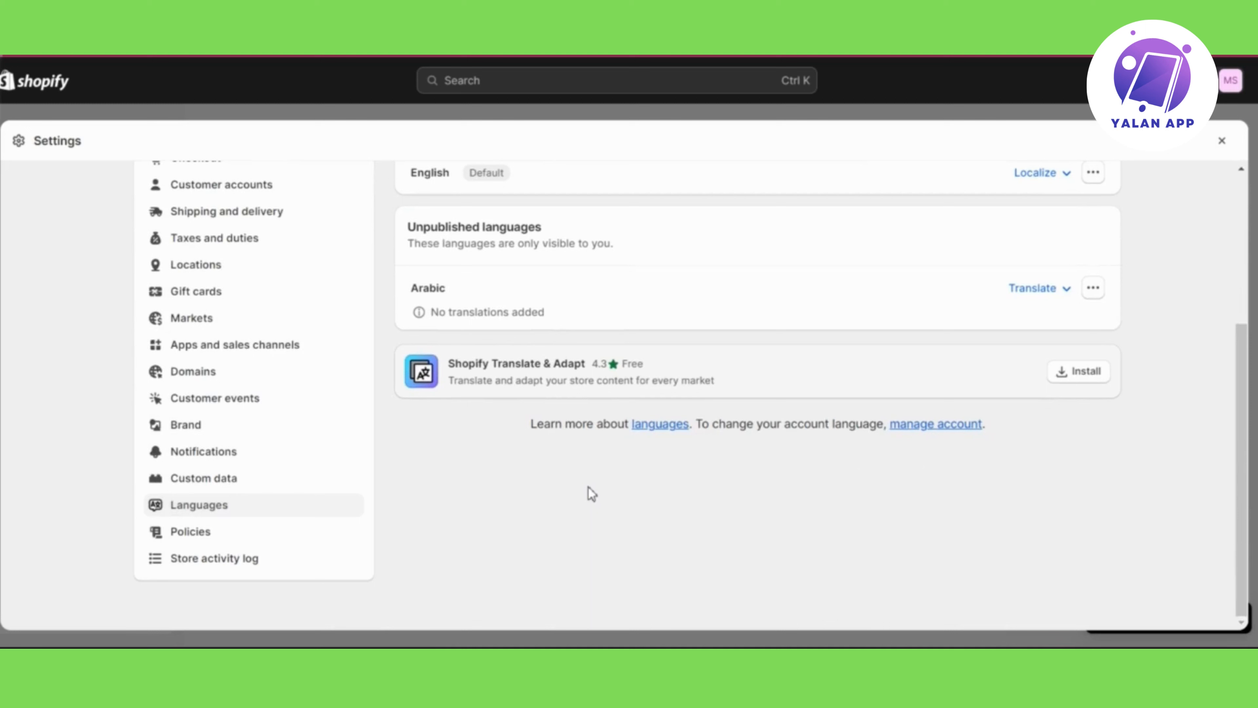
mouse_move(572, 459)
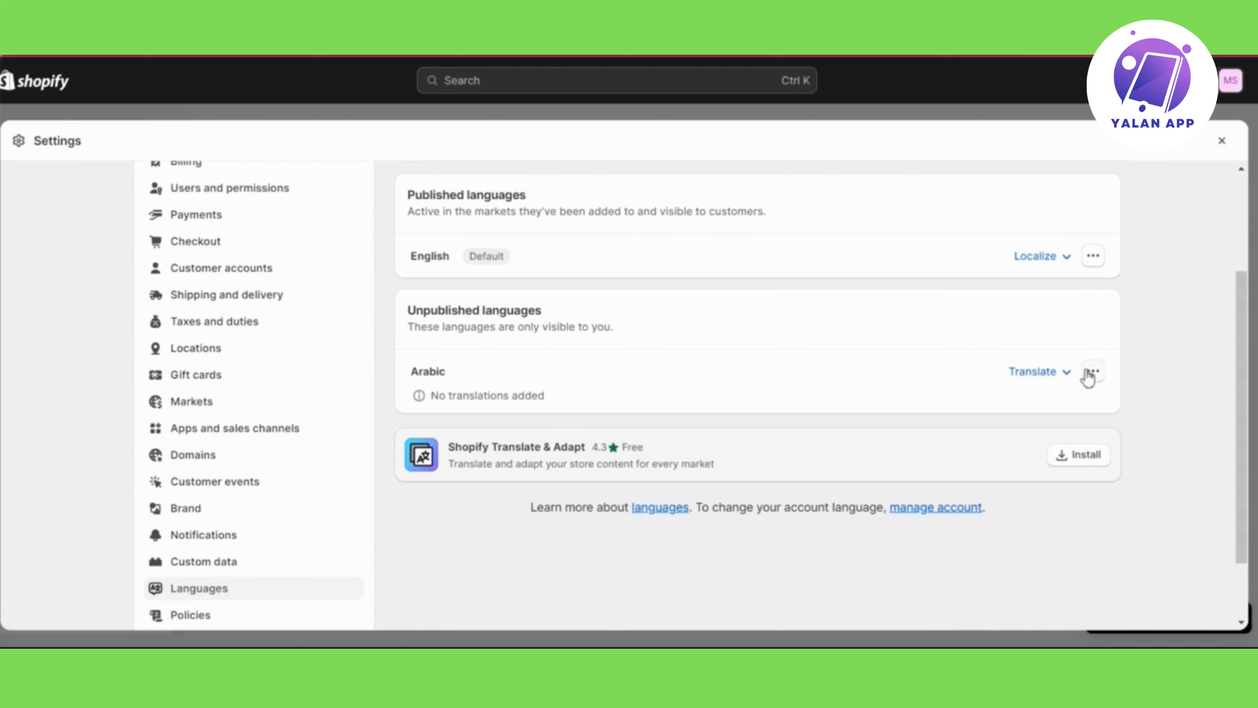
Reveal the Translate options for the unpublished Arabic language
left_click(1034, 371)
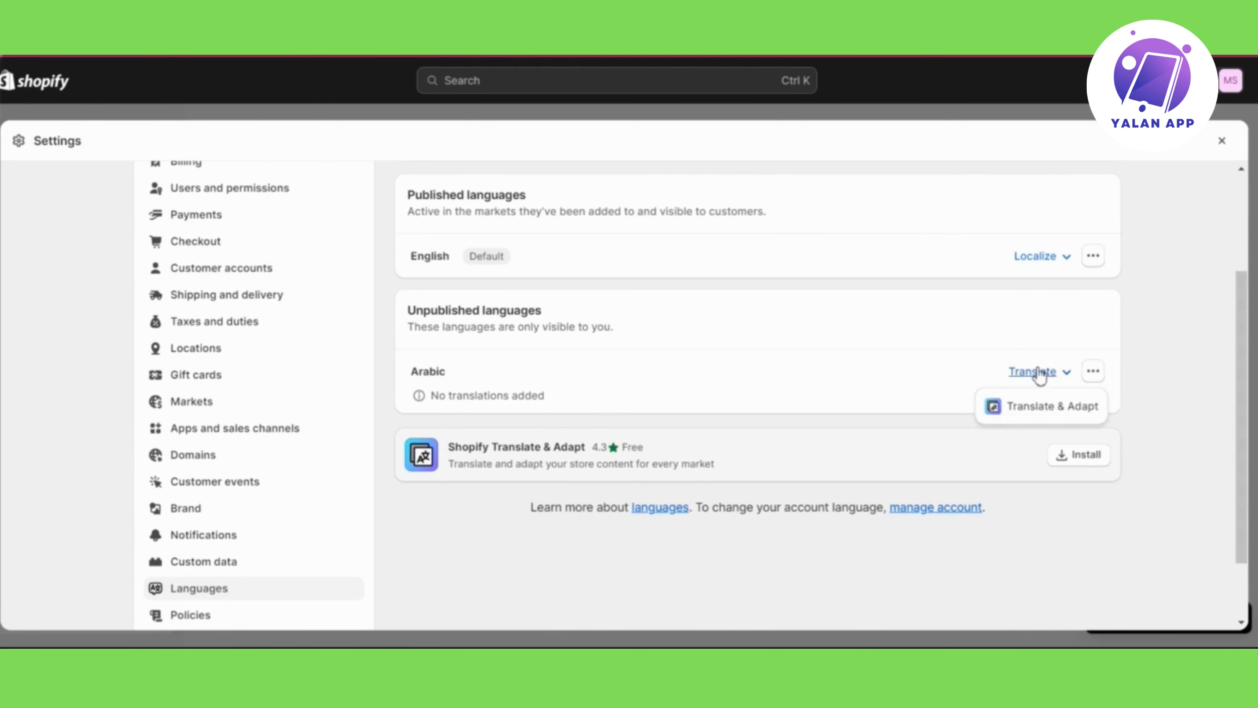
Launch Translate & Adapt for Arabic and head to the Collections content
left_click(1050, 405)
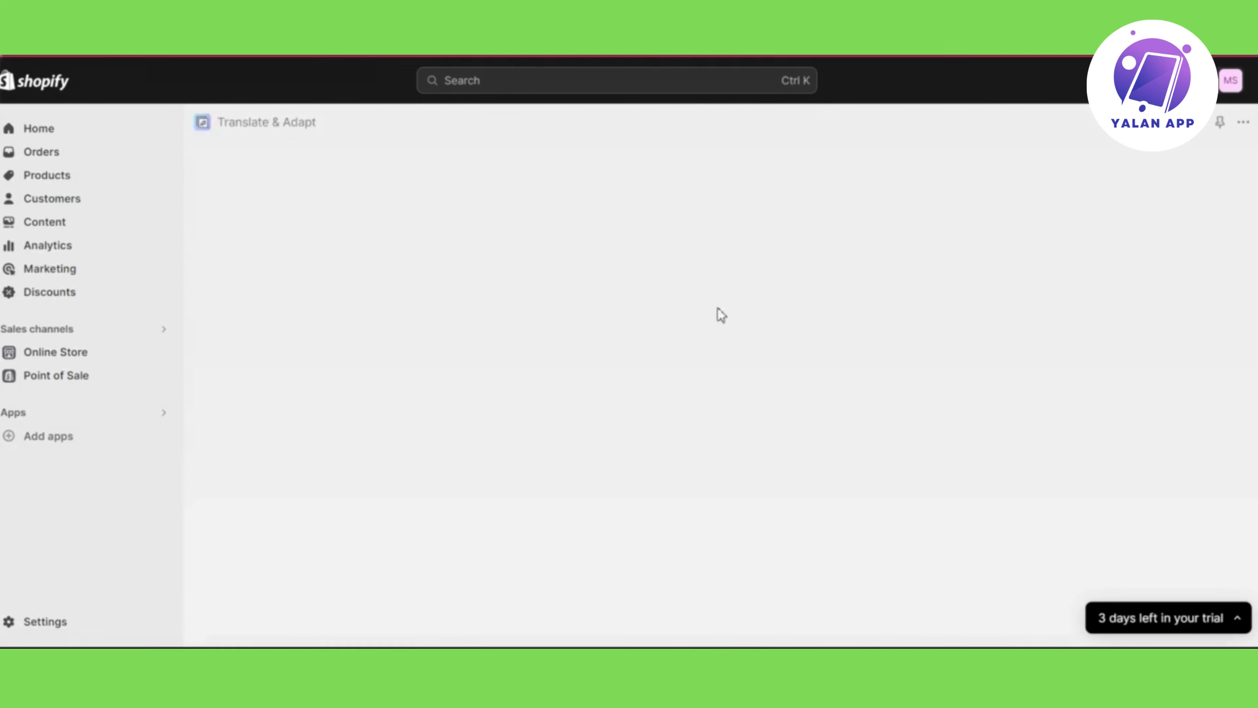
mouse_move(514, 369)
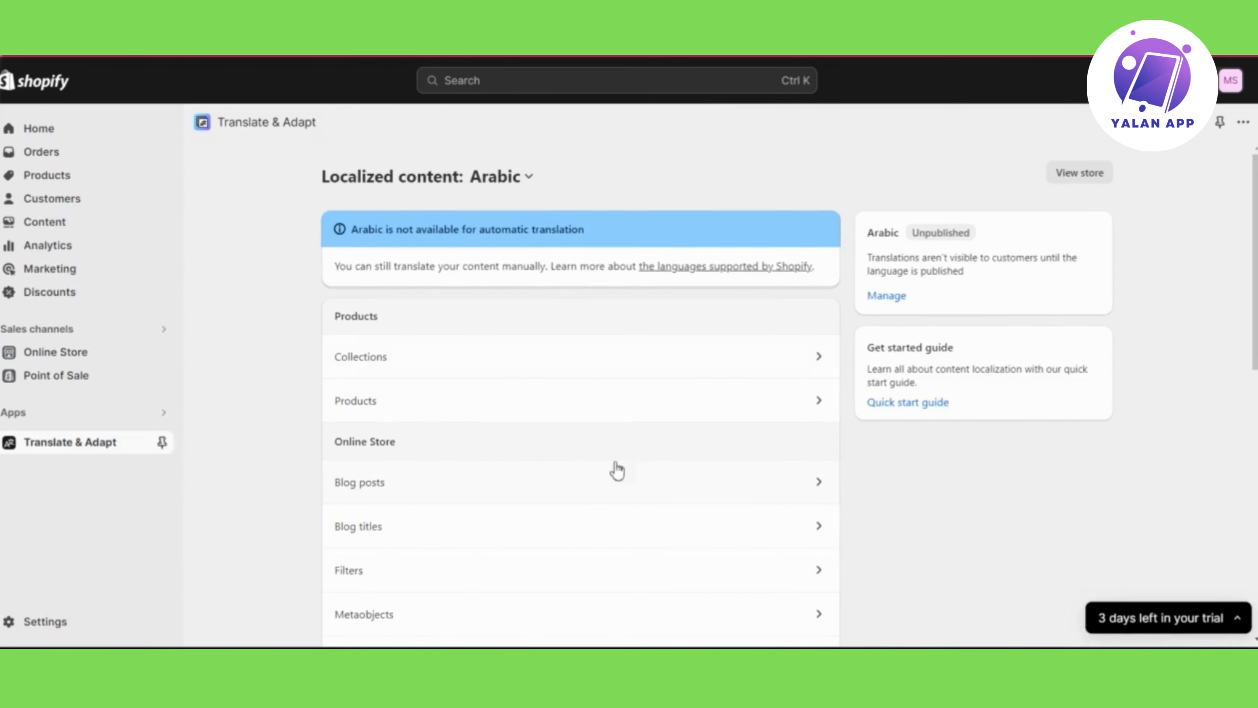
scroll("down", 3)
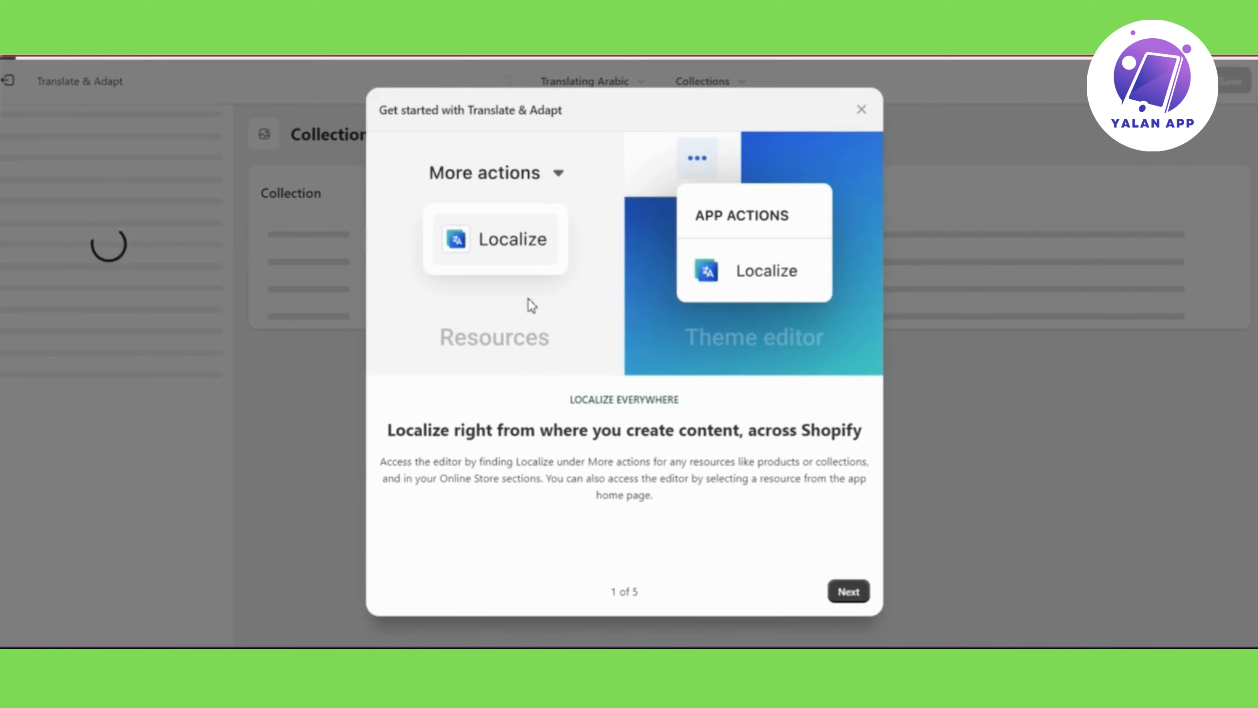
Close the Get started guide and focus the Home page collection's empty Arabic Title field
left_click(847, 592)
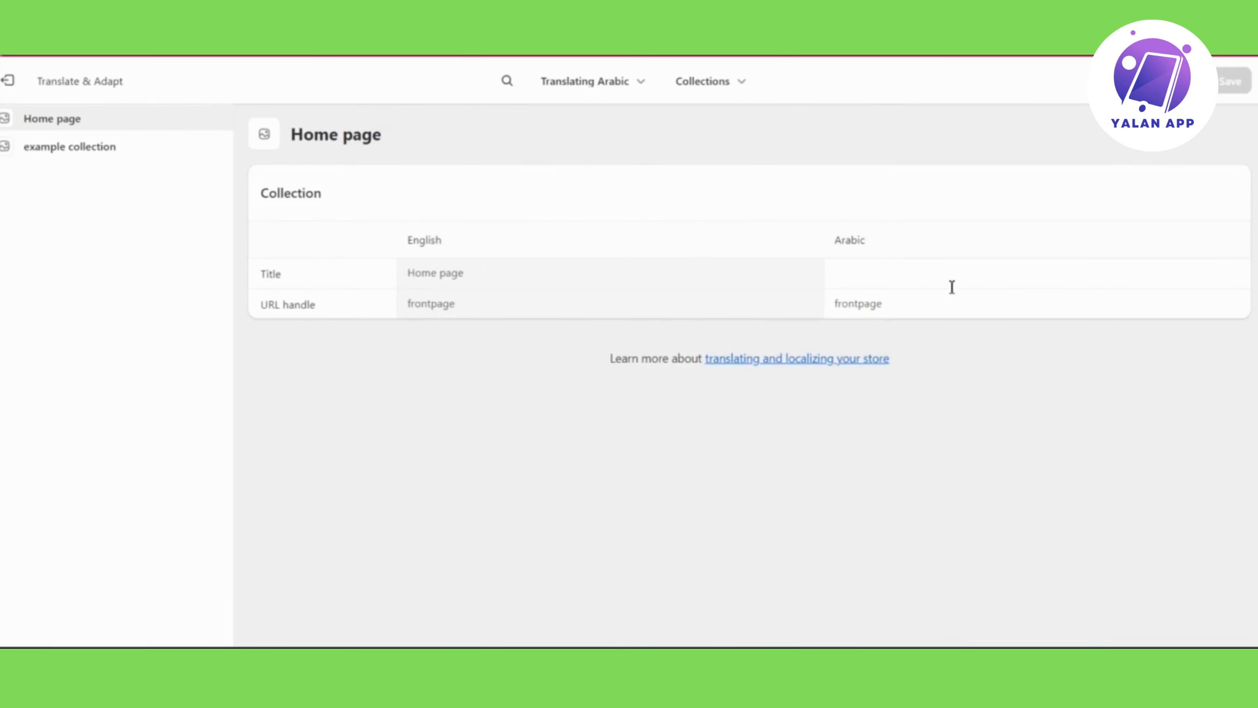
left_click(1035, 272)
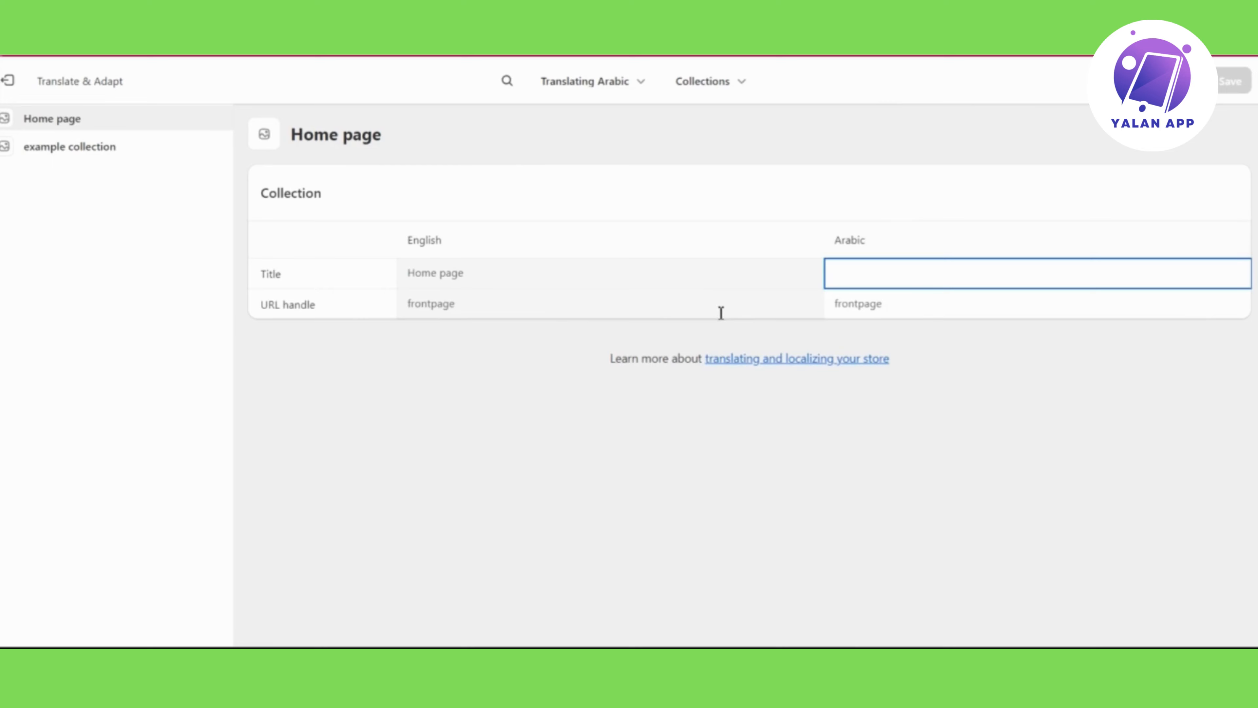
mouse_move(930, 312)
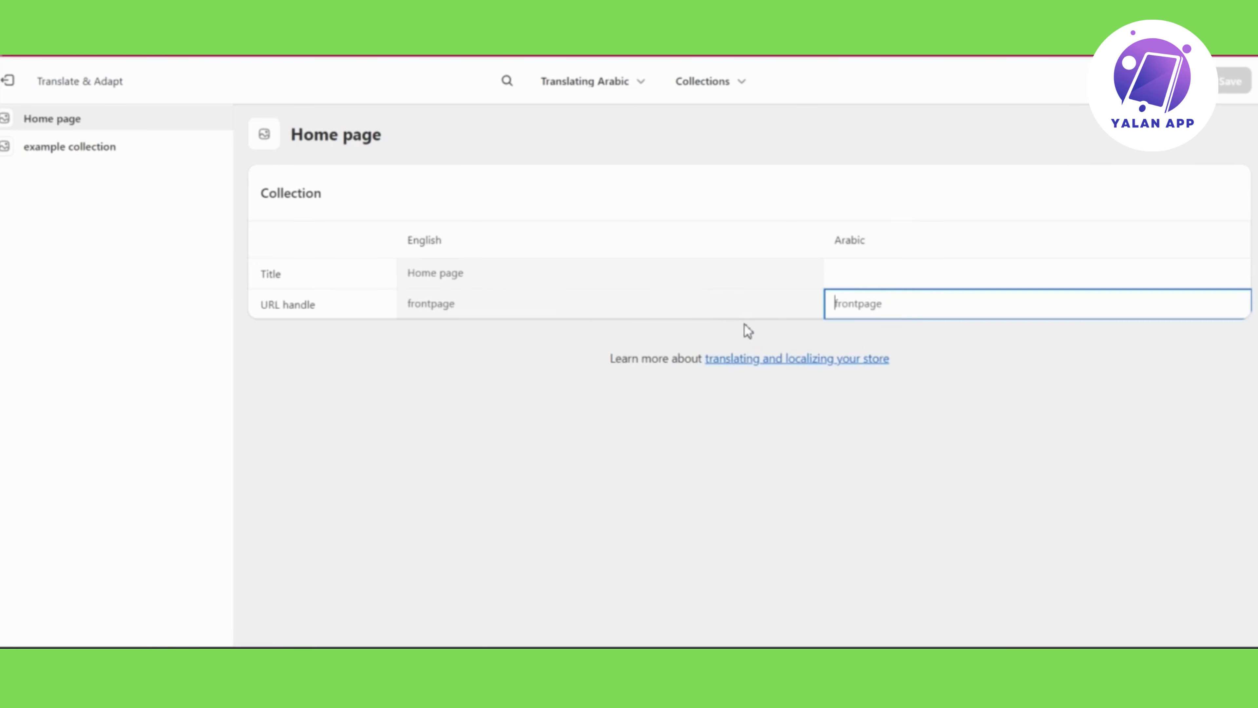
mouse_move(667, 303)
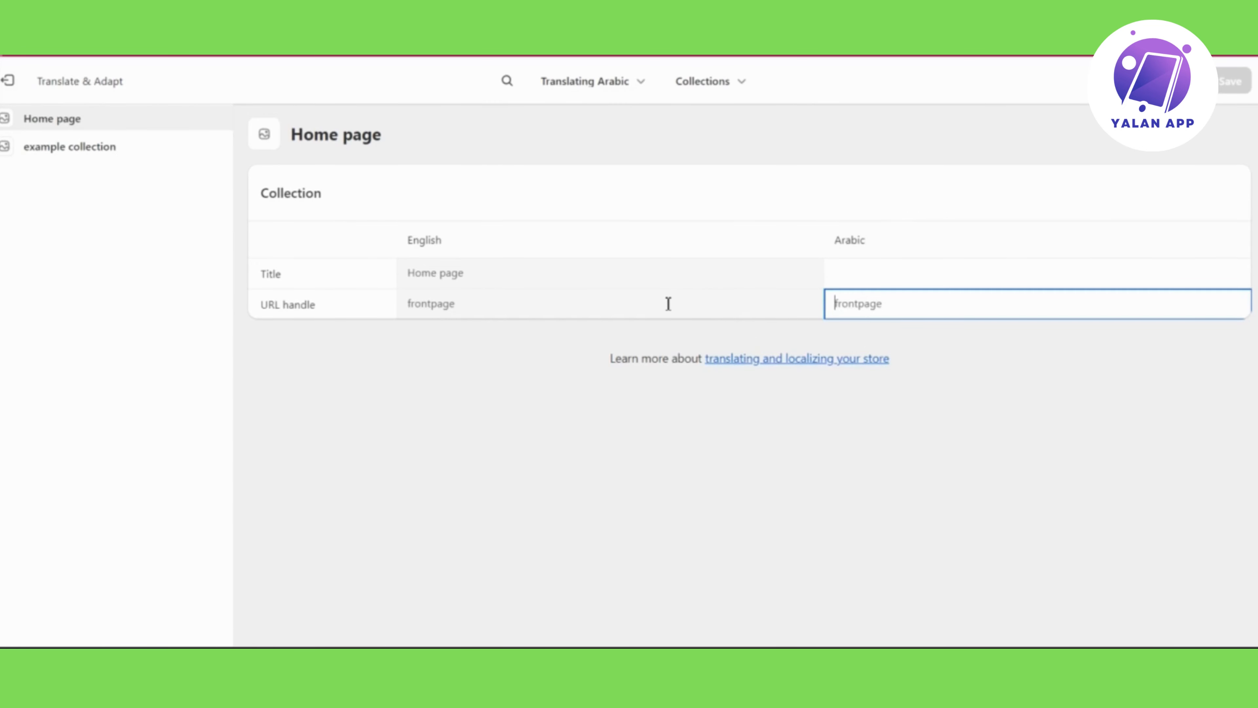
mouse_move(653, 254)
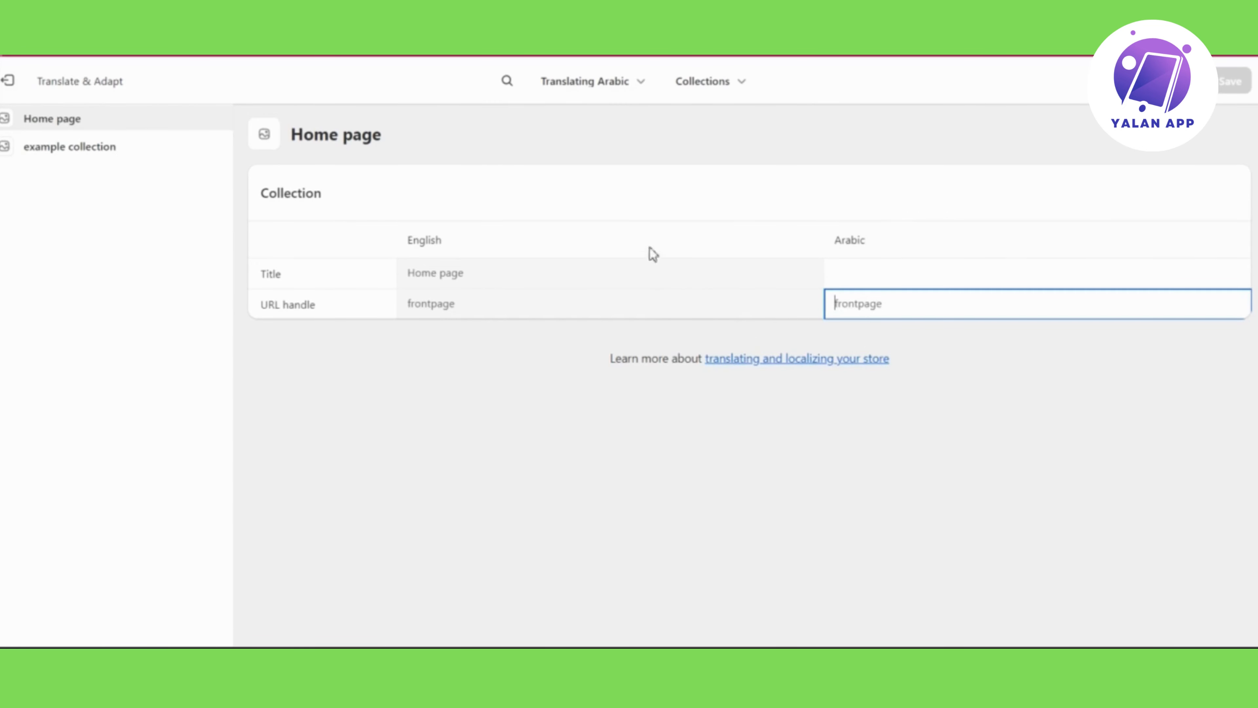
mouse_move(769, 290)
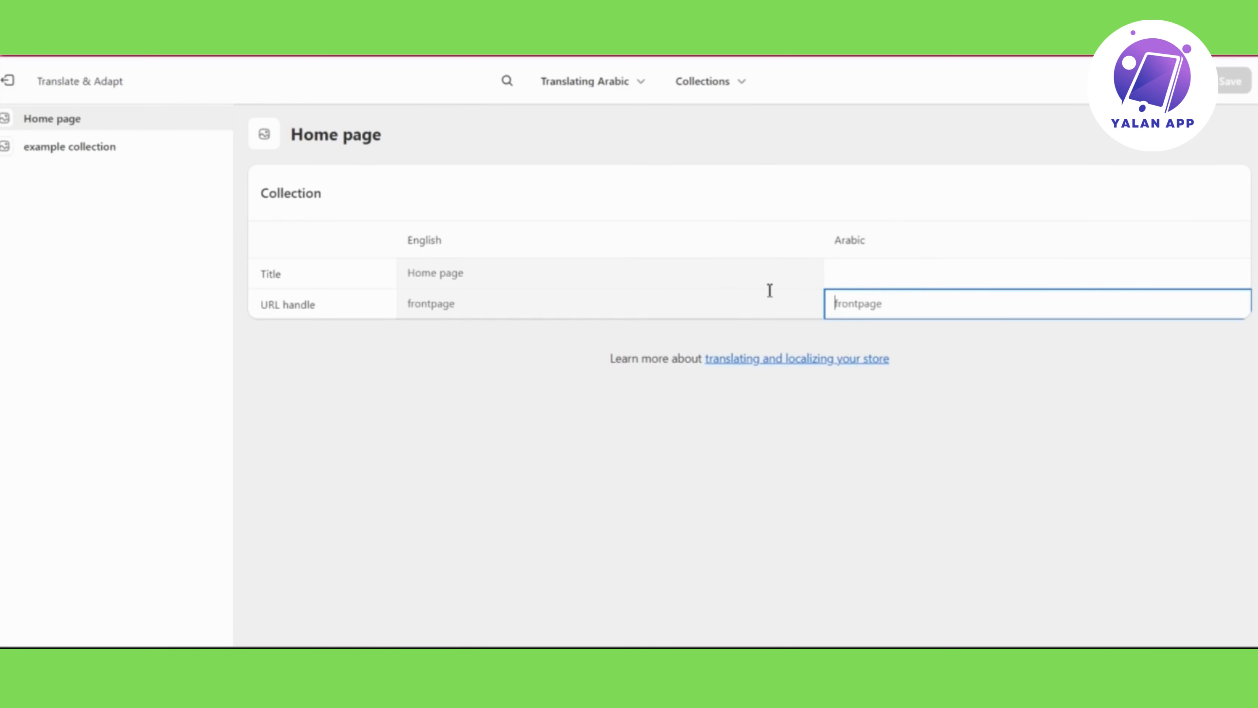